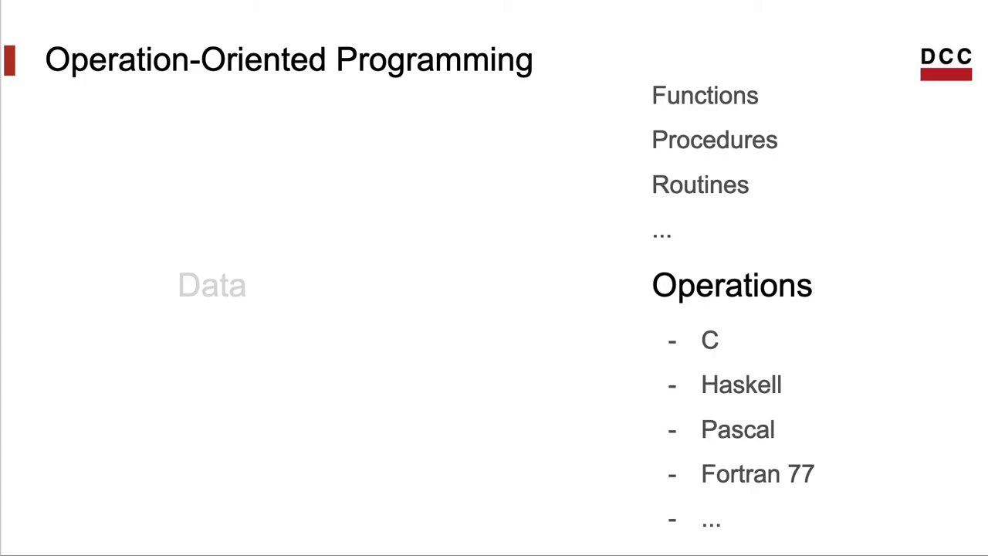
key("Right")
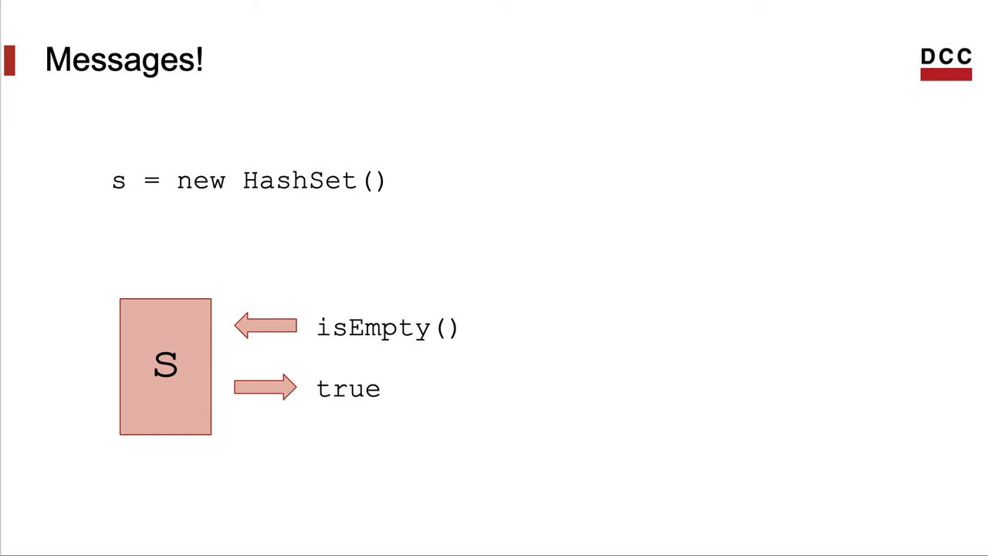
key("Right")
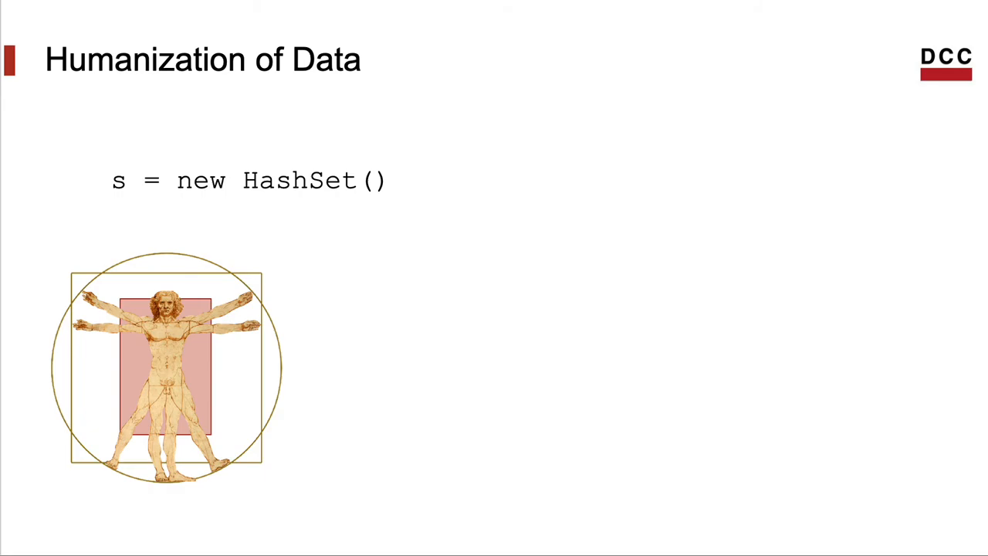
key("right")
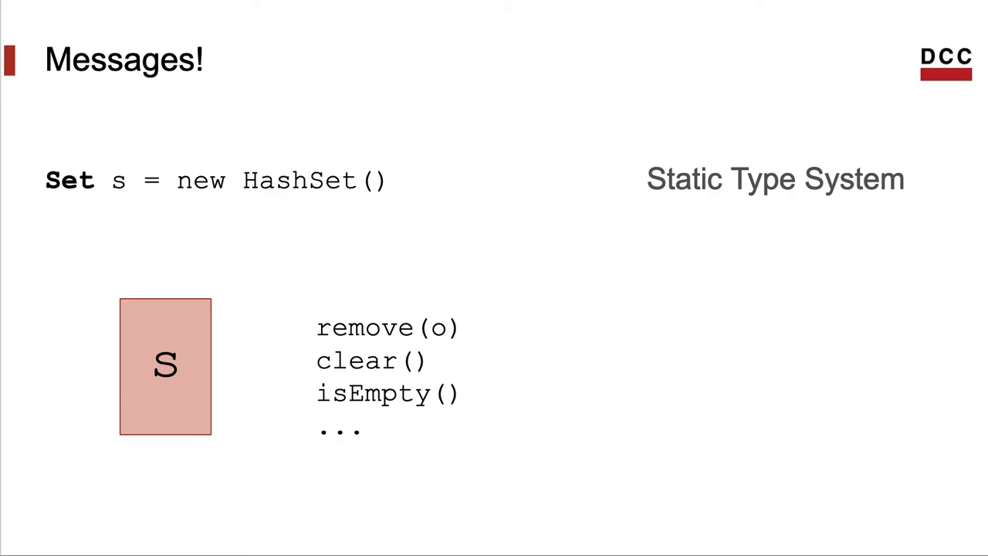
key("Right")
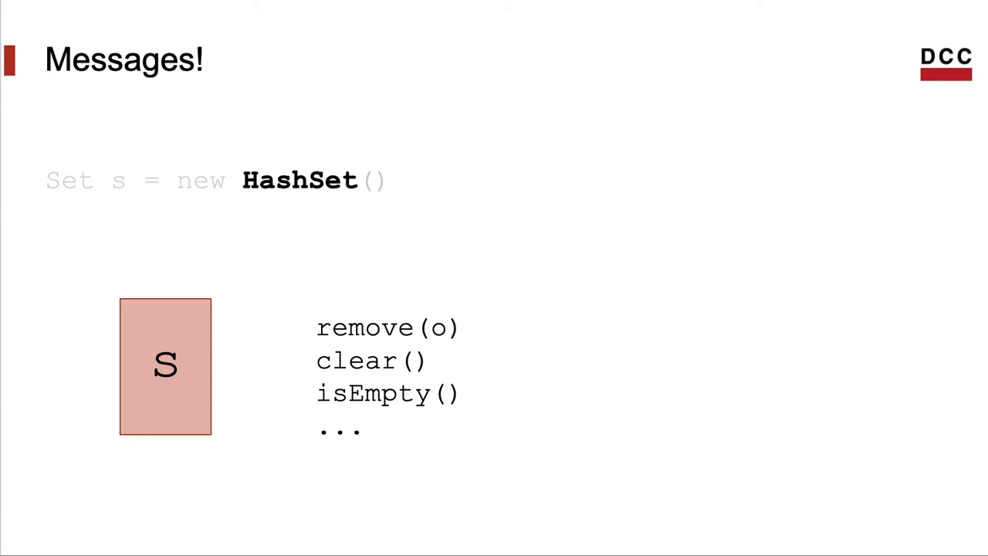
key("Right")
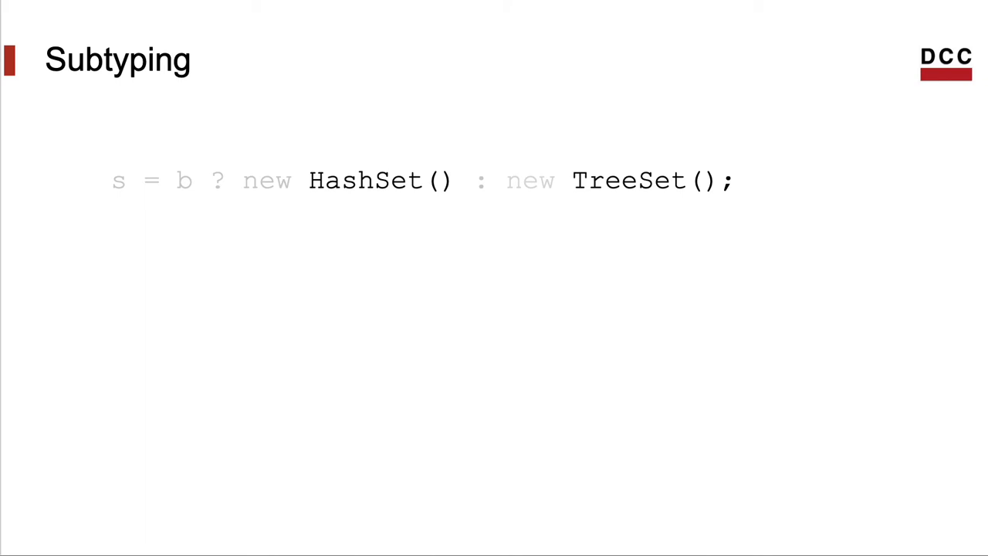
key("Right")
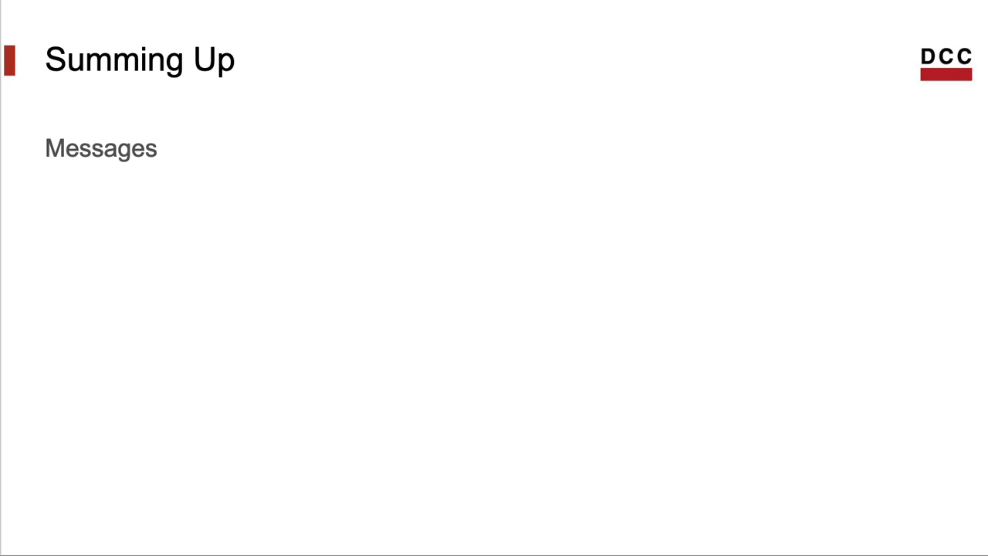
key("right")
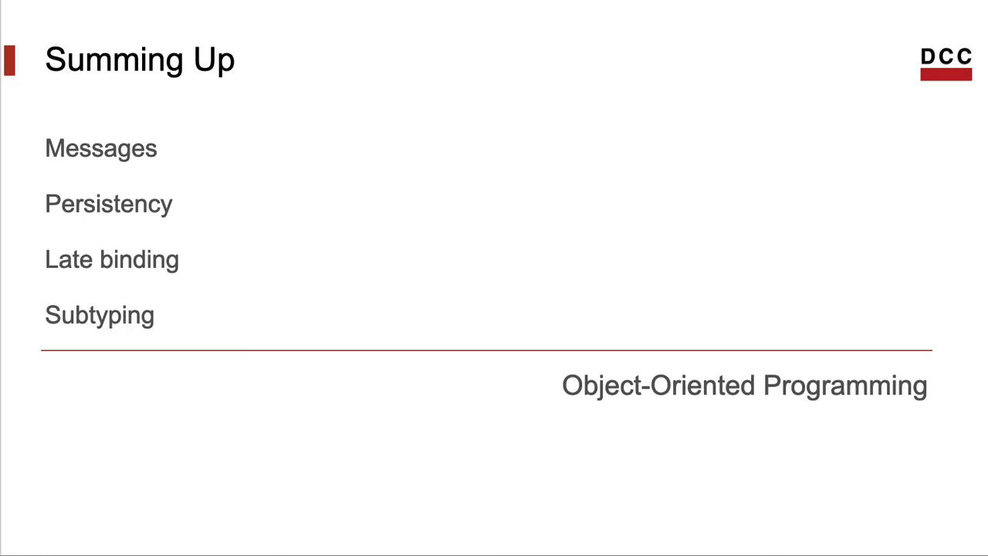
key("Right")
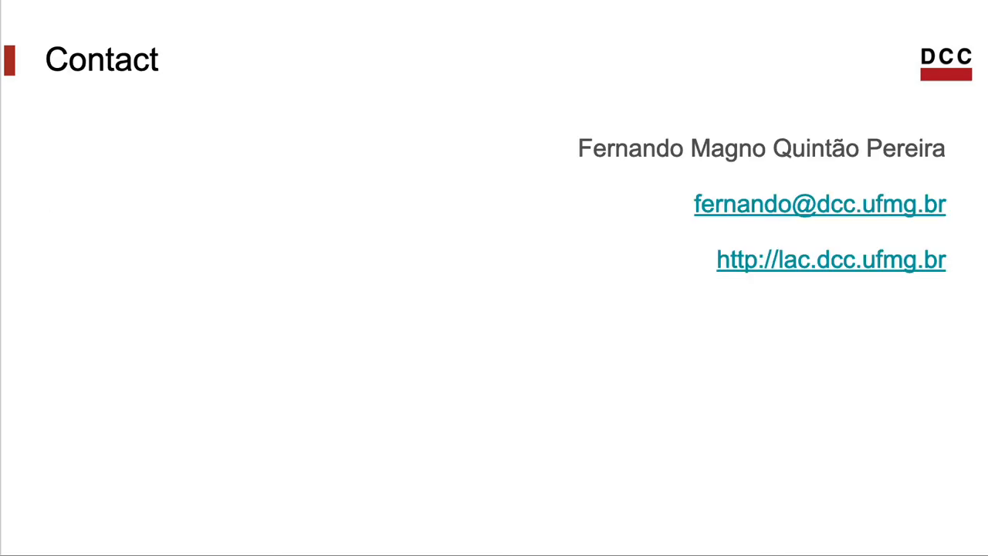